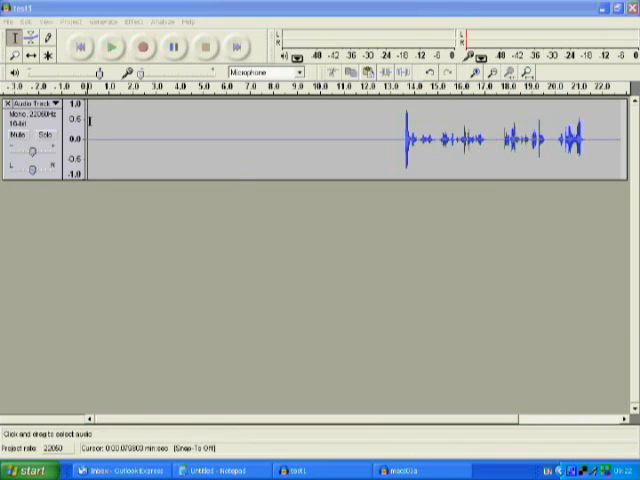
Select the flat silent lead-in of the waveform, from 0 to about 8.6 seconds.
{"action": "left_click_drag", "start_coordinate": [92, 145], "coordinate": [287, 145]}
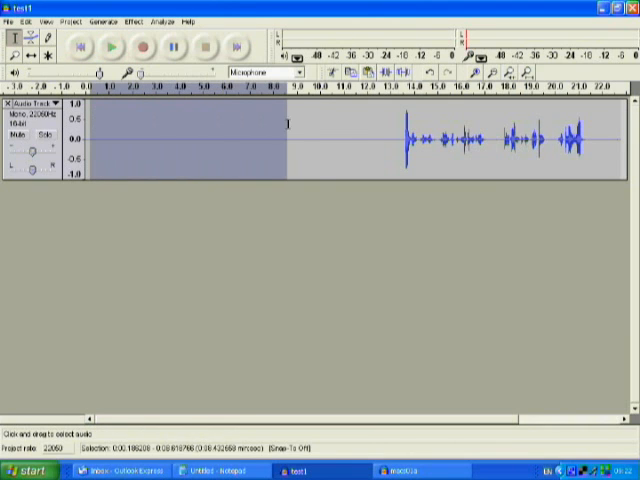
{"action": "left_click_drag", "start_coordinate": [287, 125], "coordinate": [402, 125]}
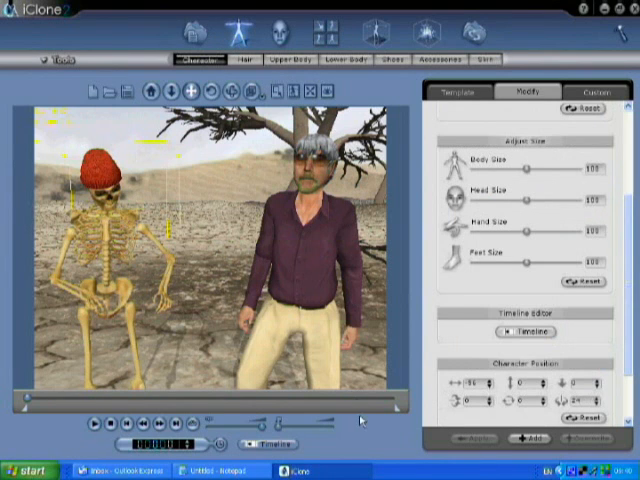
Import macs01a.wav through Facial Animation > Modify as the gray-haired man's voice.
{"action": "left_click", "coordinate": [325, 30]}
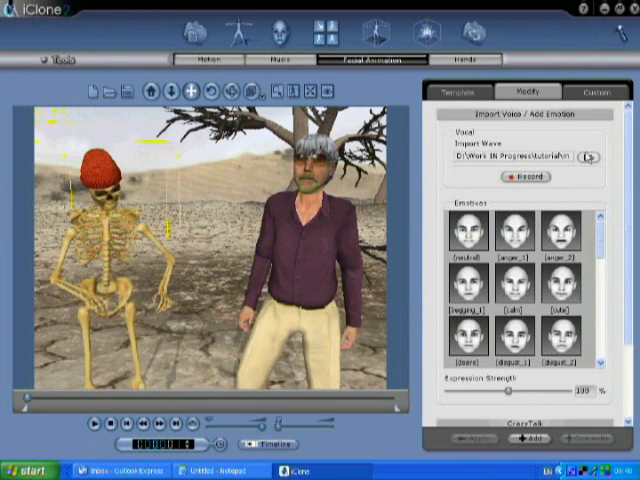
{"action": "left_click", "coordinate": [592, 156]}
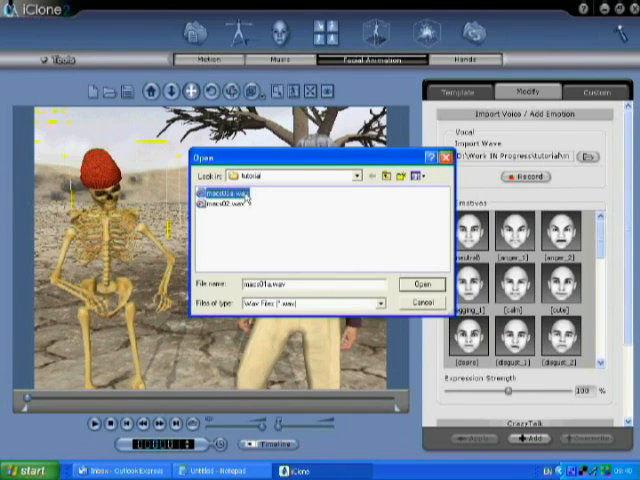
{"action": "left_click", "coordinate": [422, 284]}
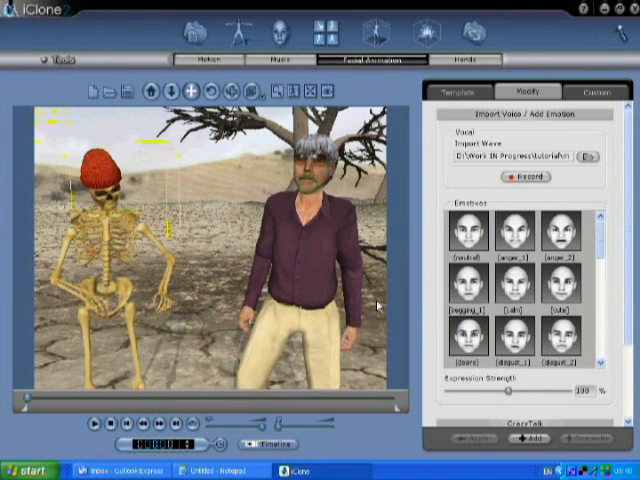
{"action": "left_click", "coordinate": [97, 421]}
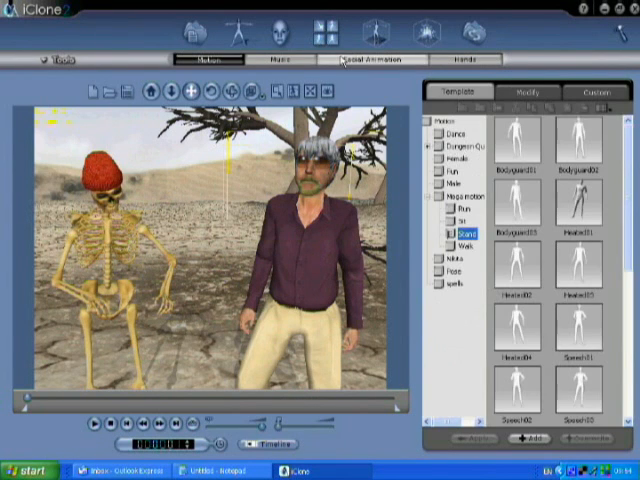
Import macs02.wav through Facial Animation's Import Wave as the second character's voice.
{"action": "left_click", "coordinate": [371, 59]}
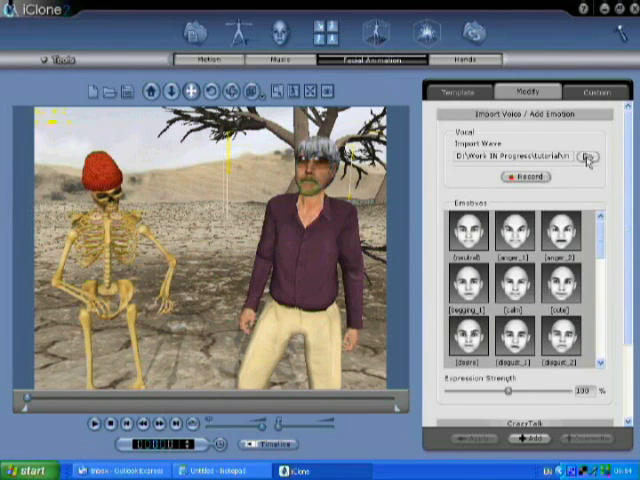
{"action": "left_click", "coordinate": [589, 156]}
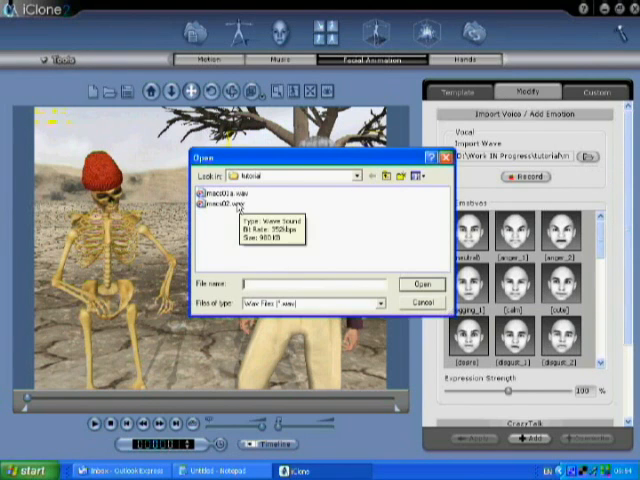
{"action": "left_click", "coordinate": [222, 206]}
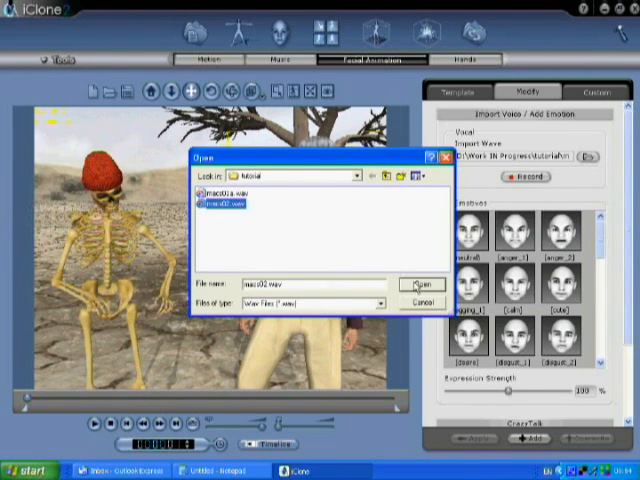
{"action": "left_click", "coordinate": [421, 284]}
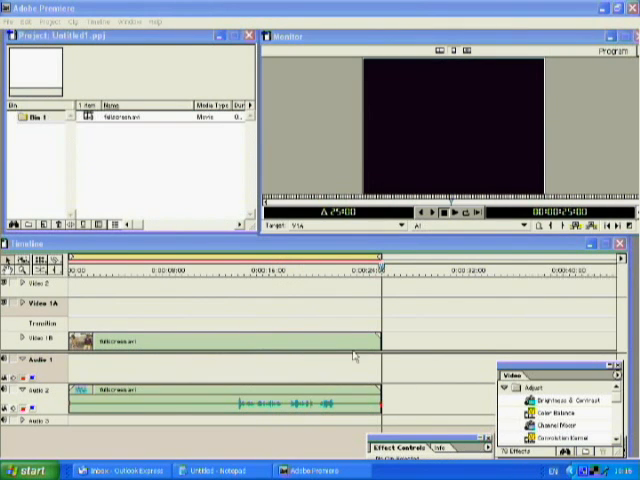
Import macs01a.wav via File > Import into the Premiere project and play back the timeline.
{"action": "left_click", "coordinate": [17, 22]}
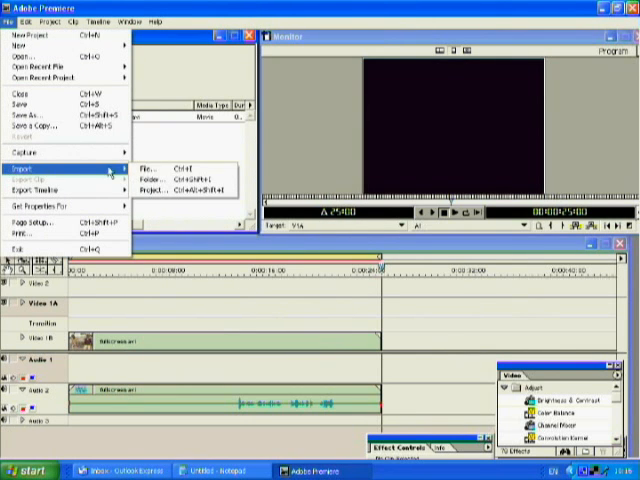
{"action": "left_click", "coordinate": [149, 165]}
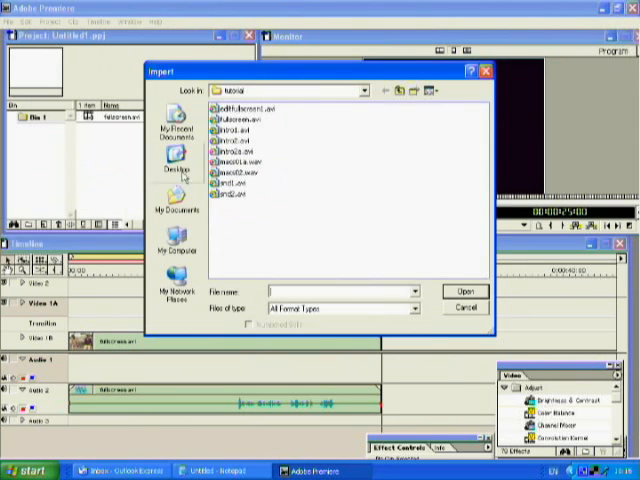
{"action": "left_click", "coordinate": [235, 163]}
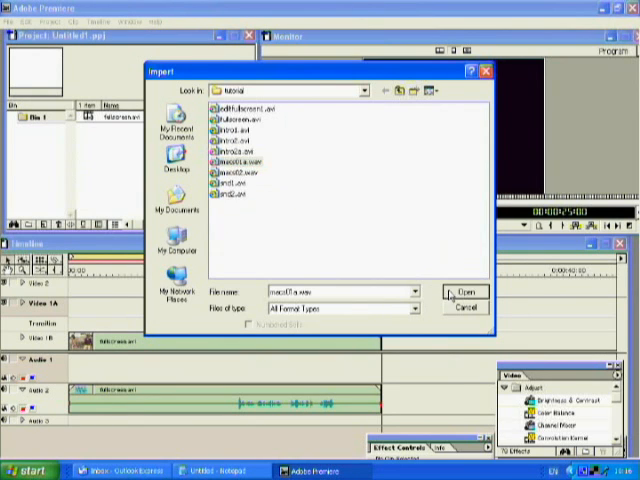
{"action": "left_click", "coordinate": [458, 292]}
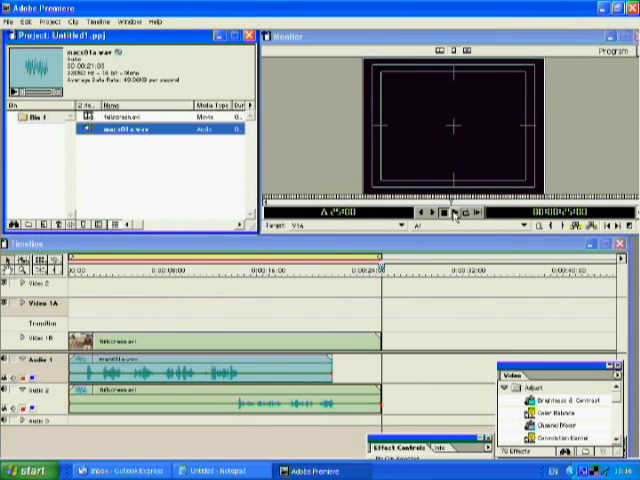
{"action": "left_click", "coordinate": [454, 216]}
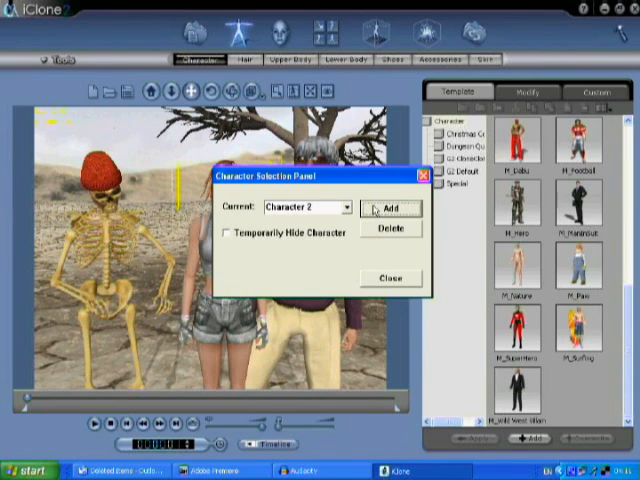
{"action": "mouse_move", "coordinate": [375, 335]}
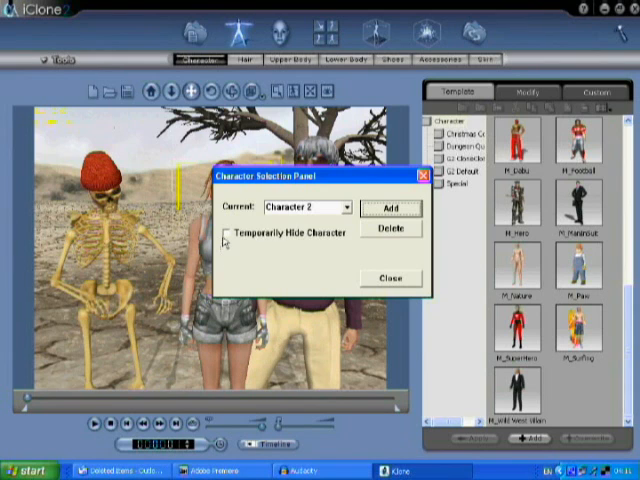
Temporarily hide the woman character, leaving the skeleton and gray-haired man visible.
{"action": "left_click", "coordinate": [227, 233]}
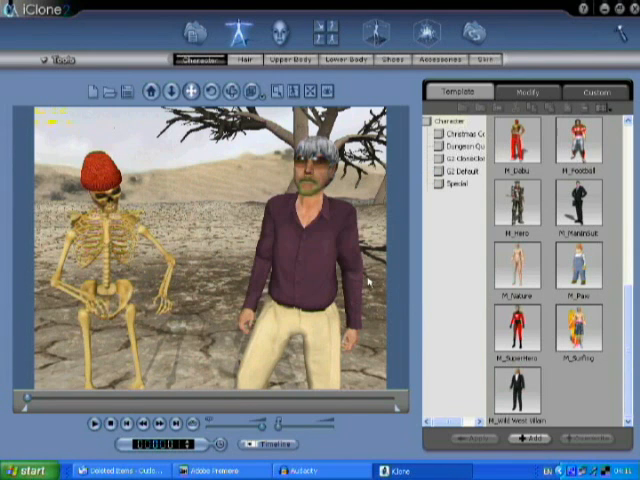
{"action": "mouse_move", "coordinate": [303, 287]}
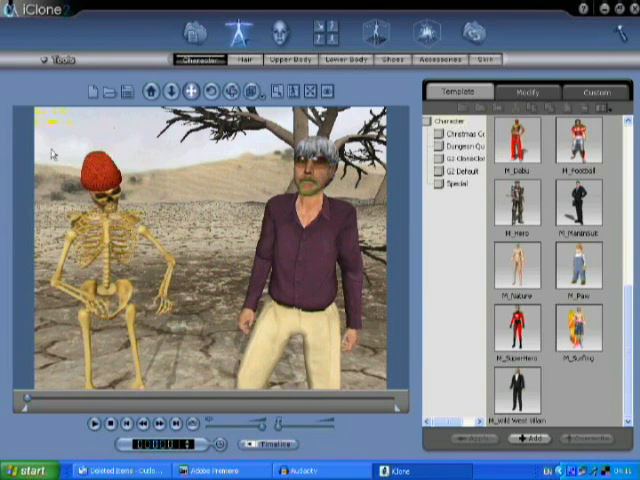
{"action": "left_click", "coordinate": [53, 58]}
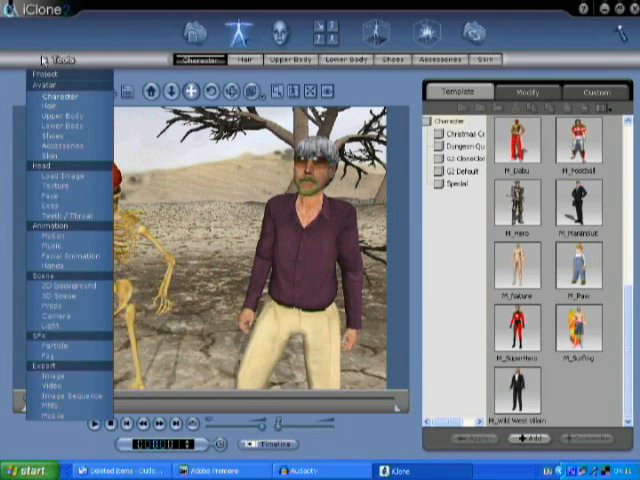